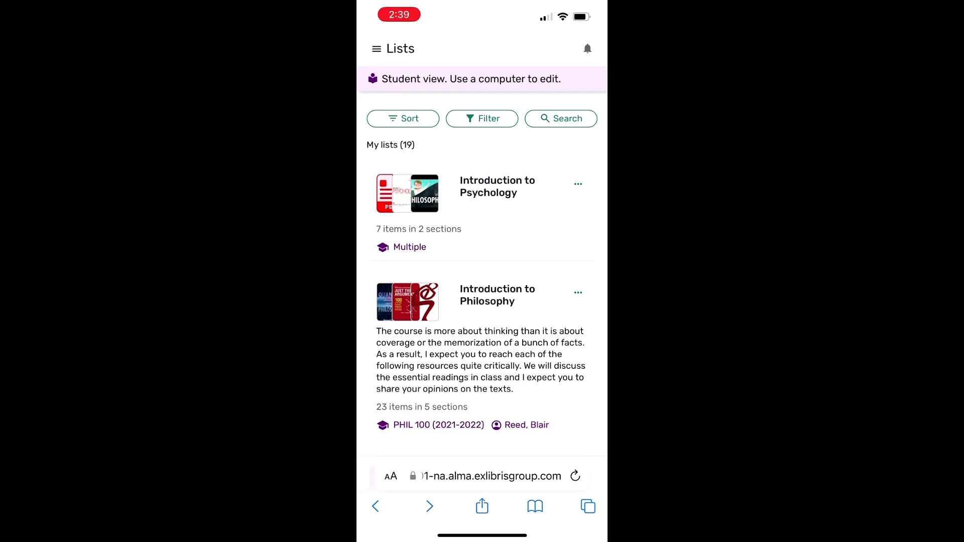
# - Open the navigation menu, expand its Settings options, then close the menu
pyautogui.scroll(-3)
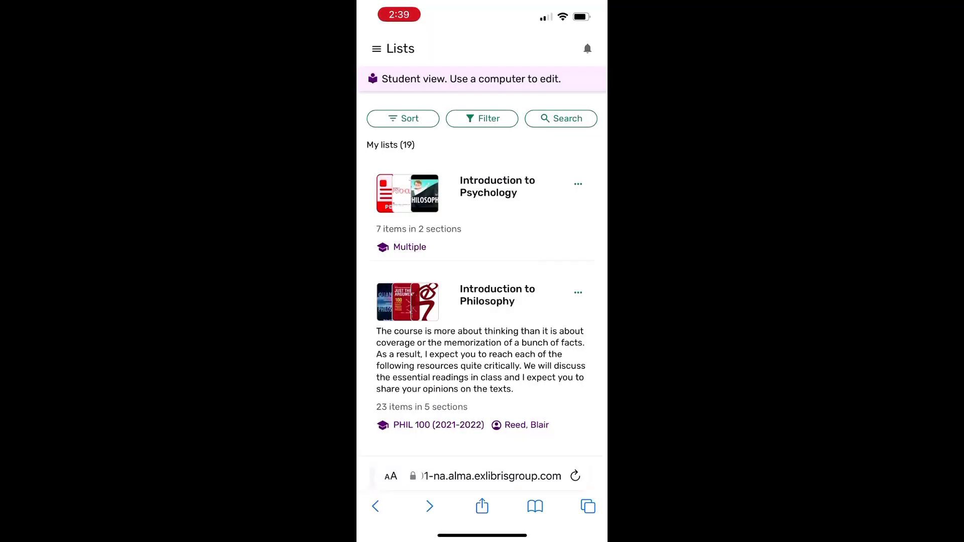
pyautogui.click(377, 49)
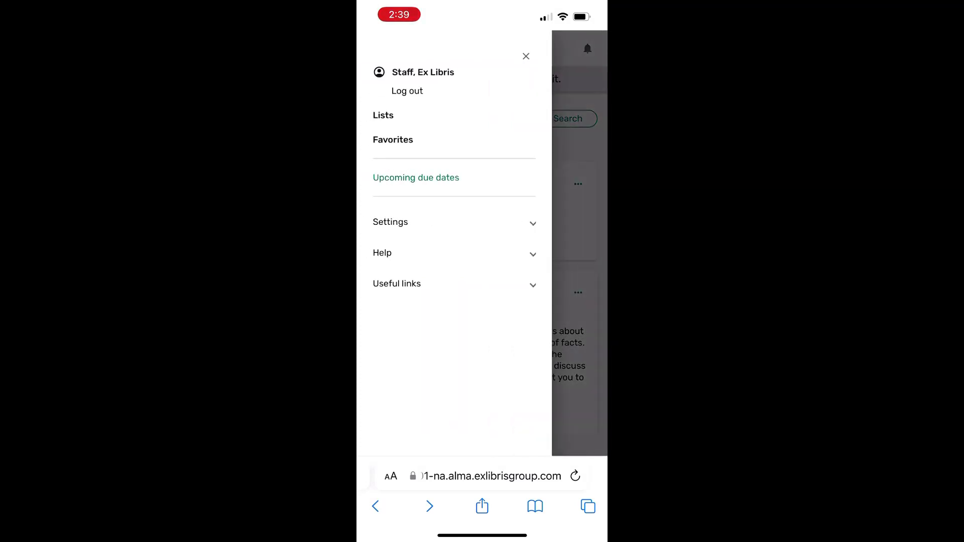
pyautogui.click(453, 222)
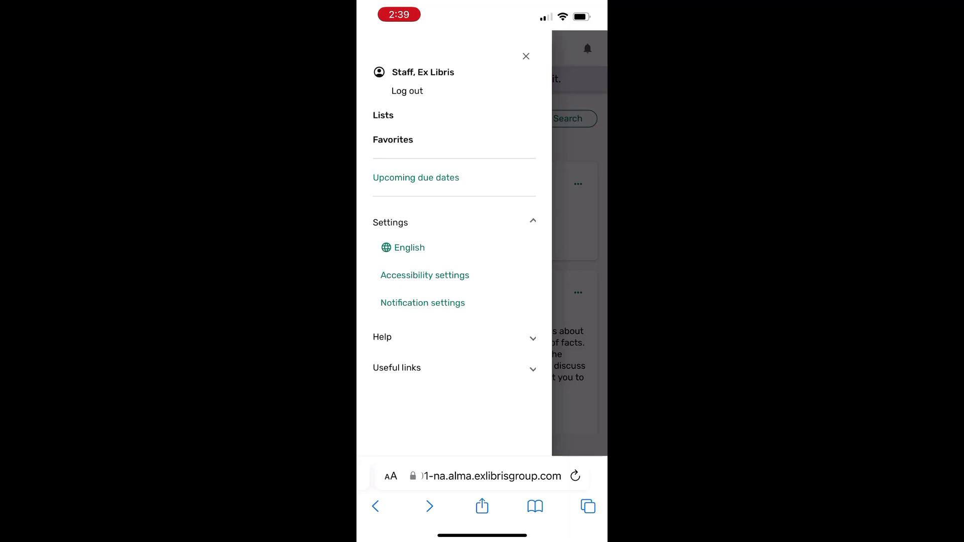
pyautogui.click(390, 222)
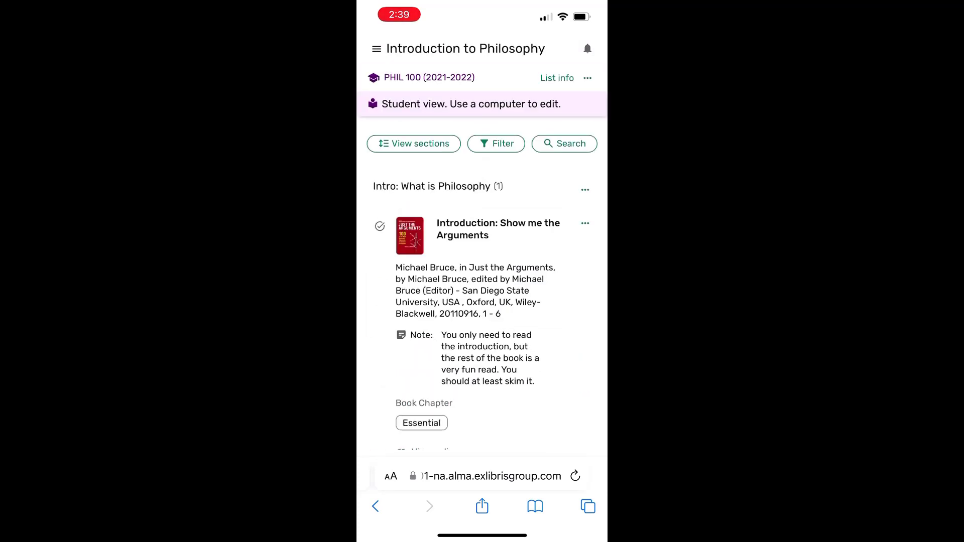
pyautogui.scroll(-3)
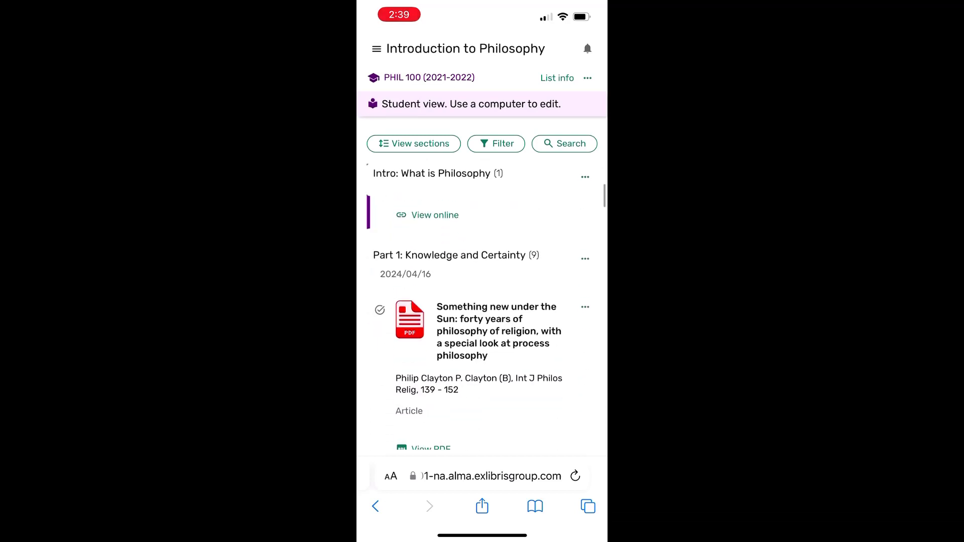
pyautogui.scroll(-3)
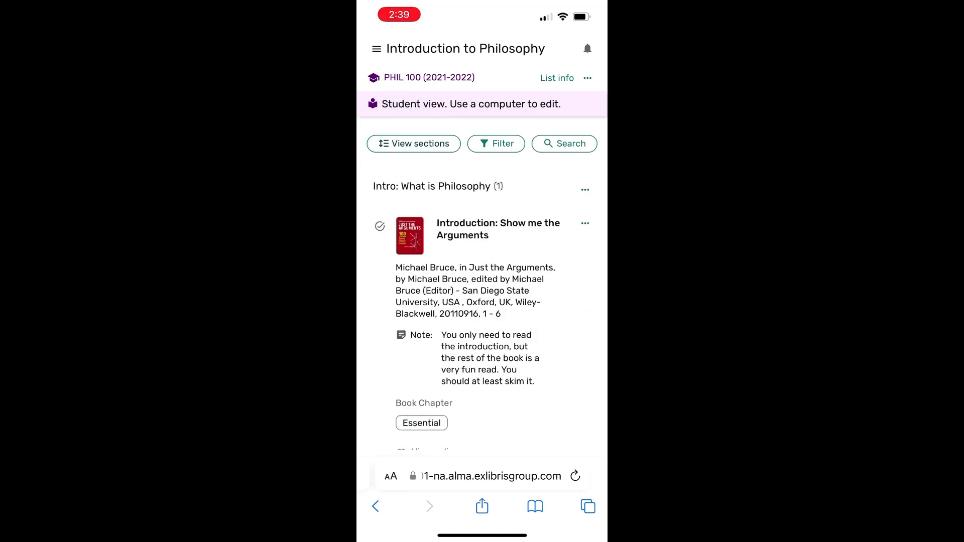
# - Apply the Essential tag filter, then open an empty in-list search field with the keyboard hidden
pyautogui.click(496, 143)
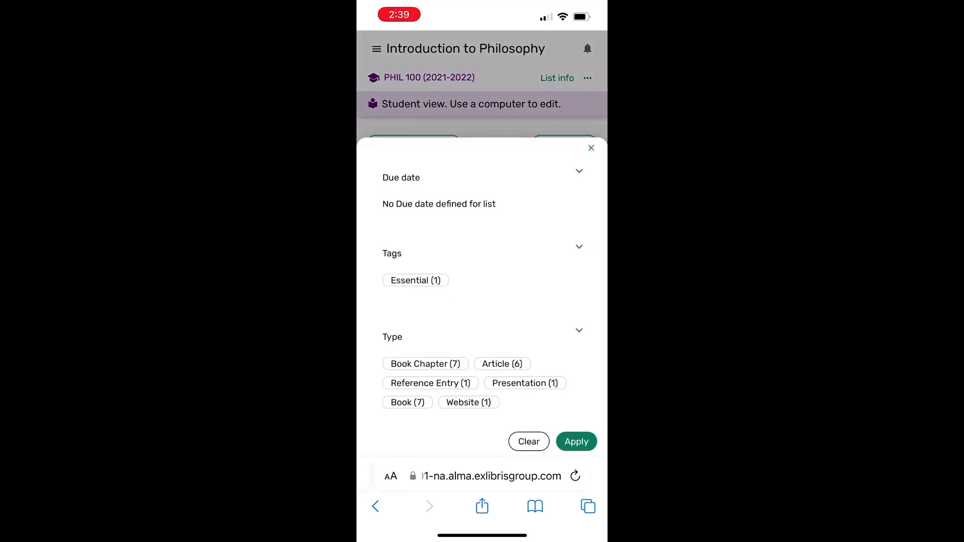
pyautogui.click(416, 280)
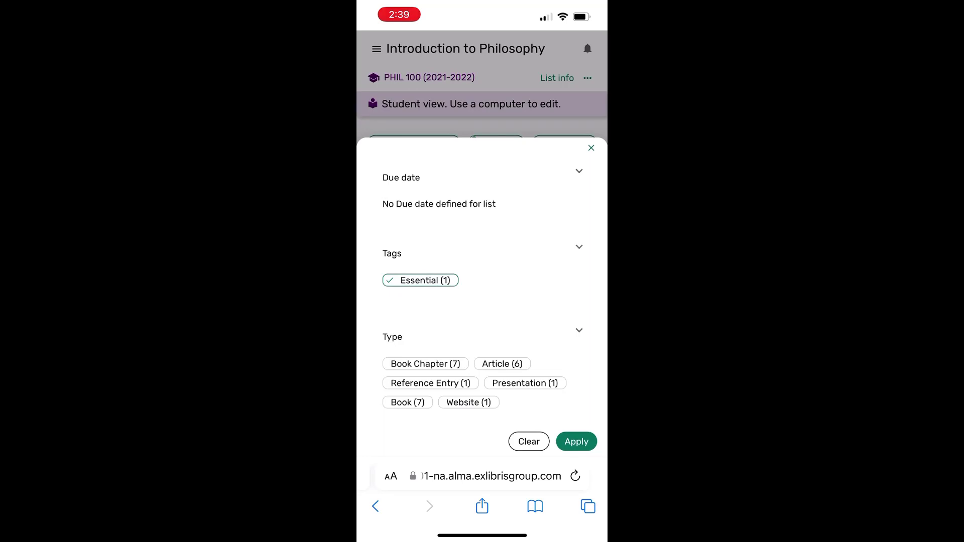
pyautogui.click(575, 441)
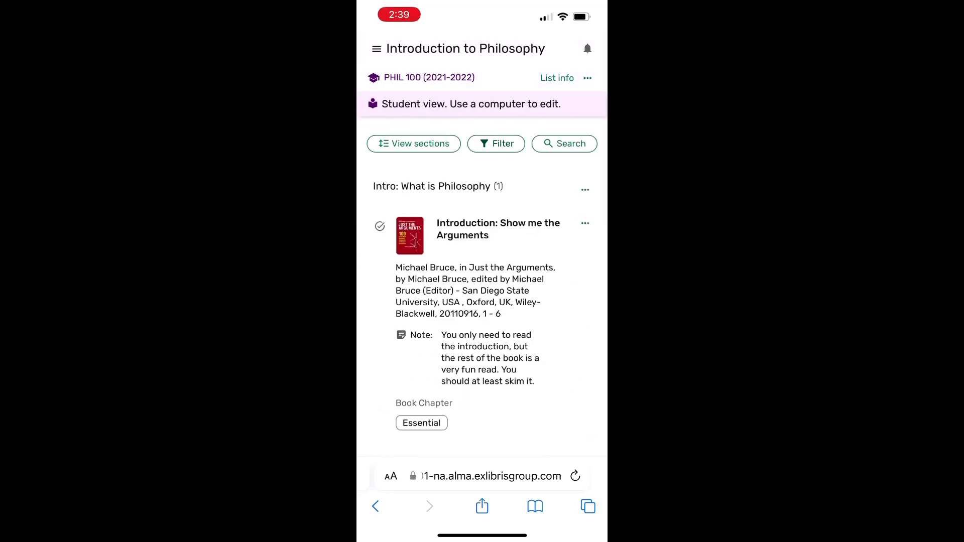
pyautogui.click(563, 143)
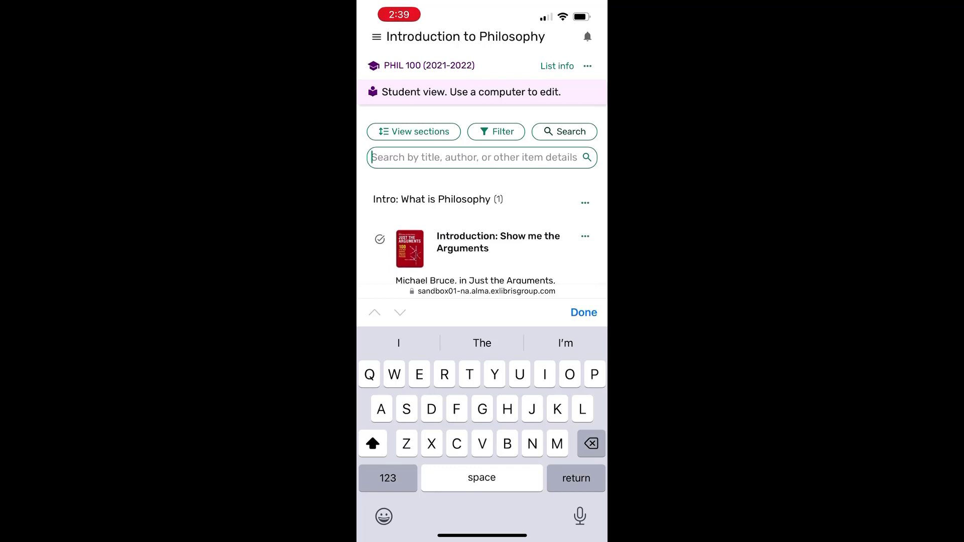
pyautogui.click(582, 312)
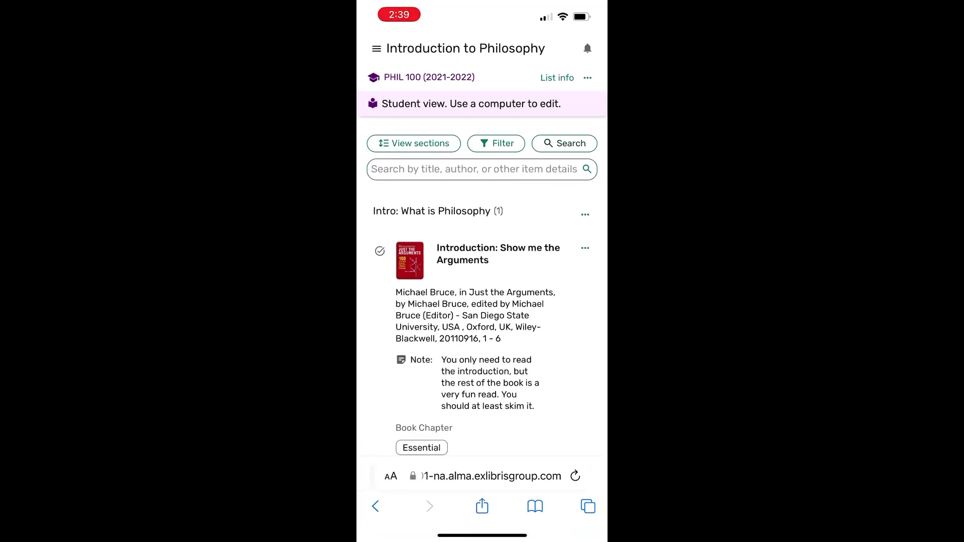
# - View 'Introduction: Show me the Arguments' details, return, and open its share/favourite/cite menu
pyautogui.click(498, 252)
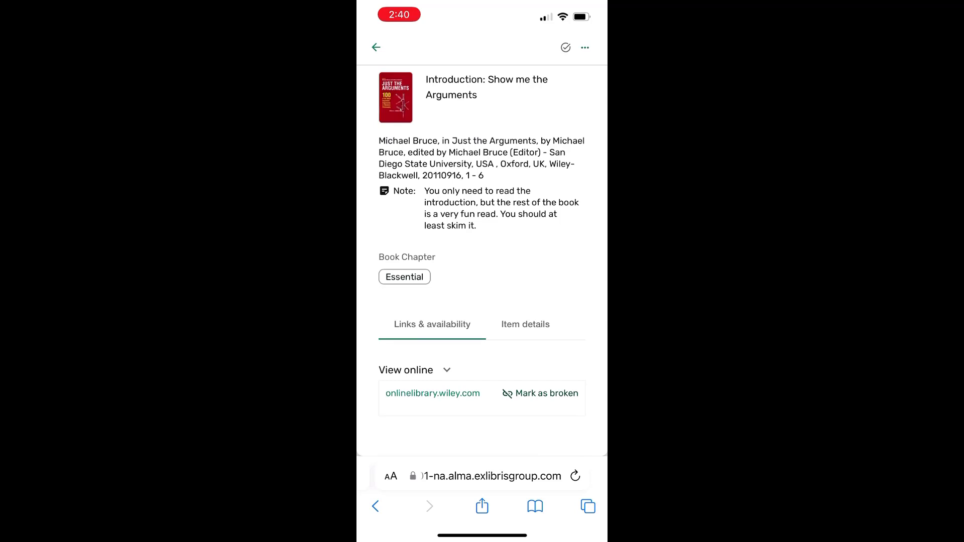
pyautogui.click(376, 47)
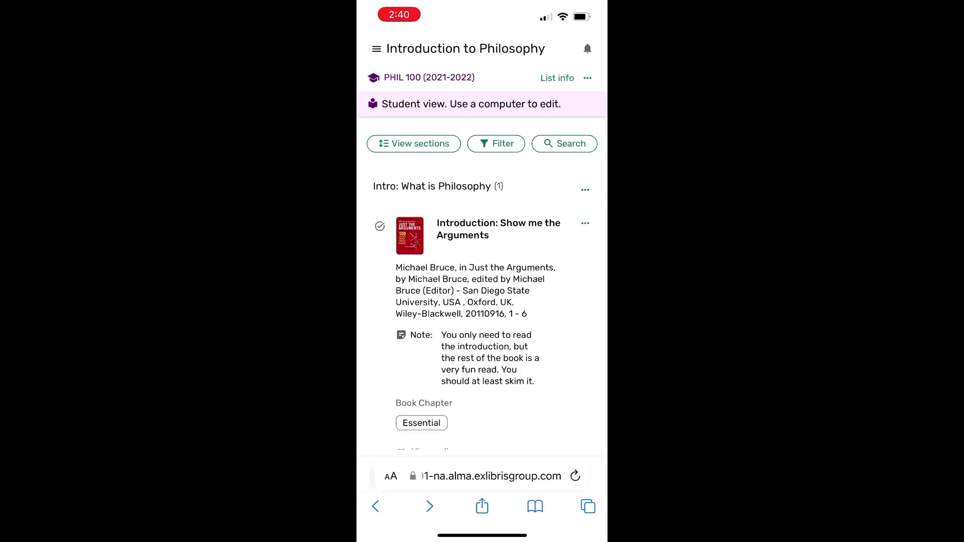
pyautogui.click(584, 223)
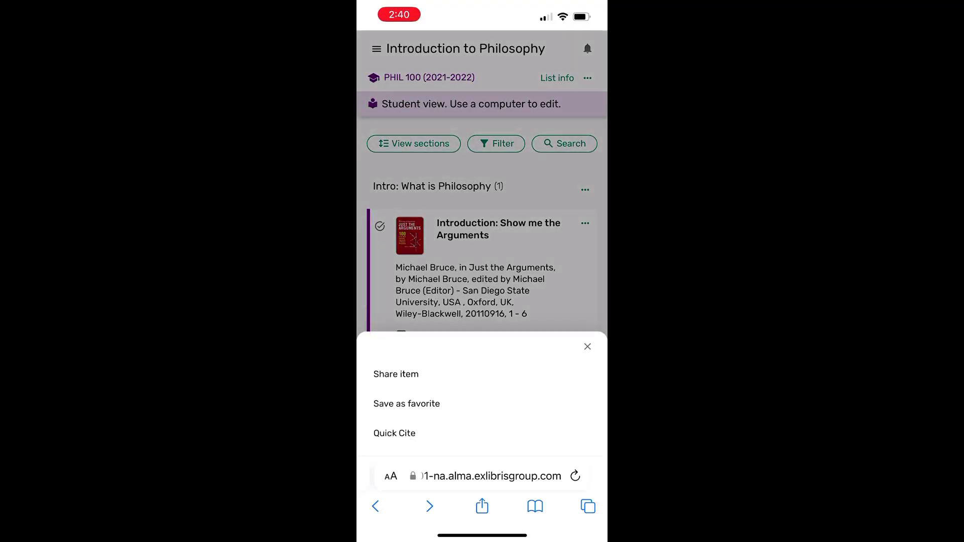